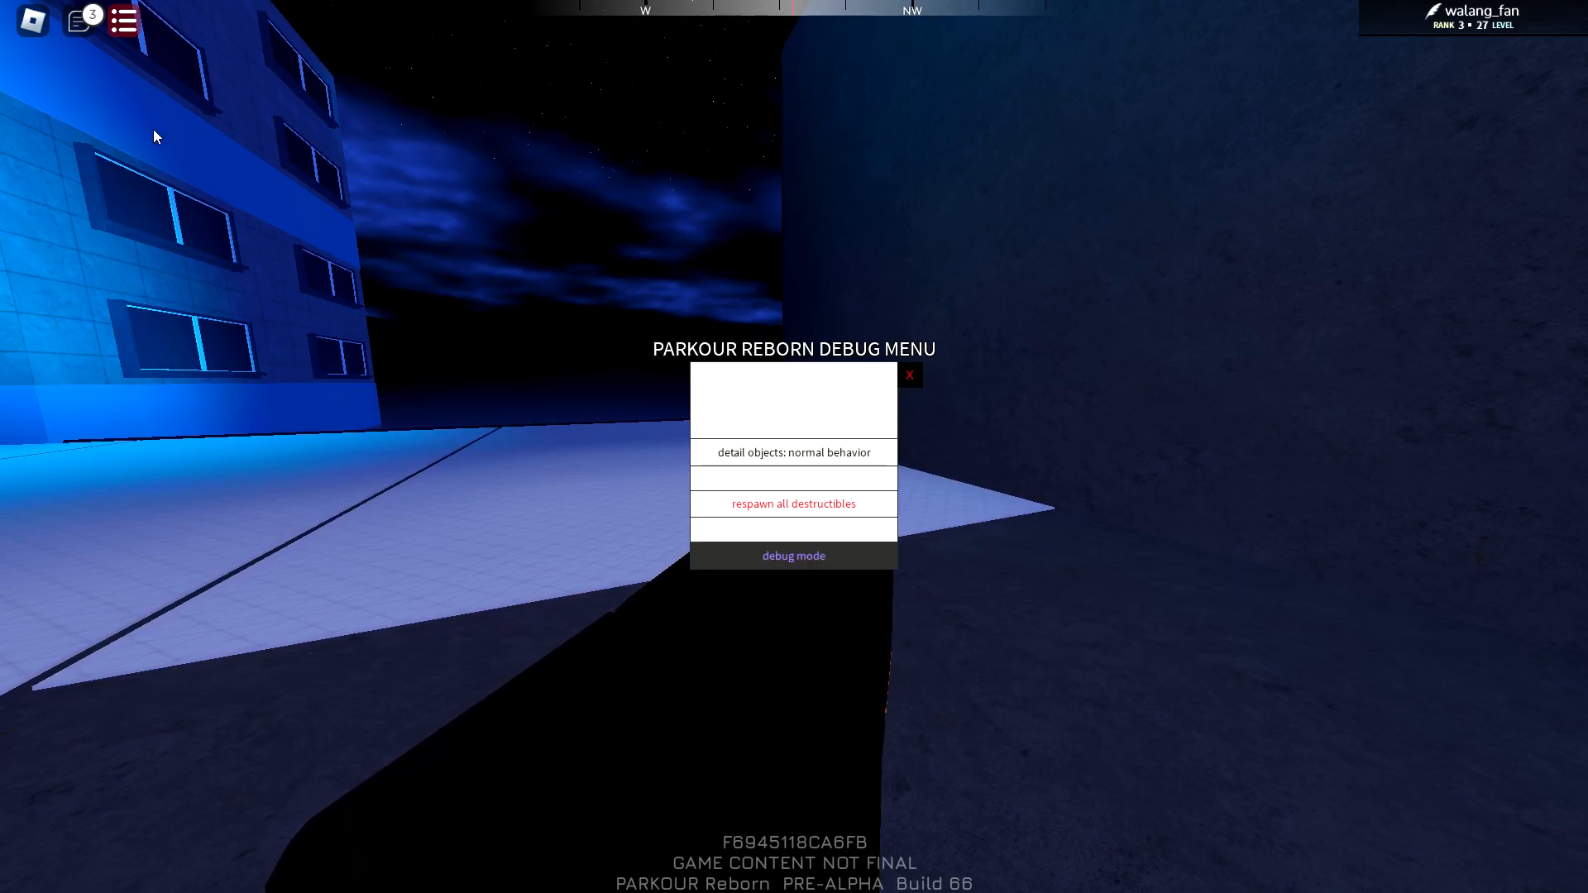
- Dismiss the debug menu, then bring up the Escape game menu and enter its settings panel
click(909, 375)
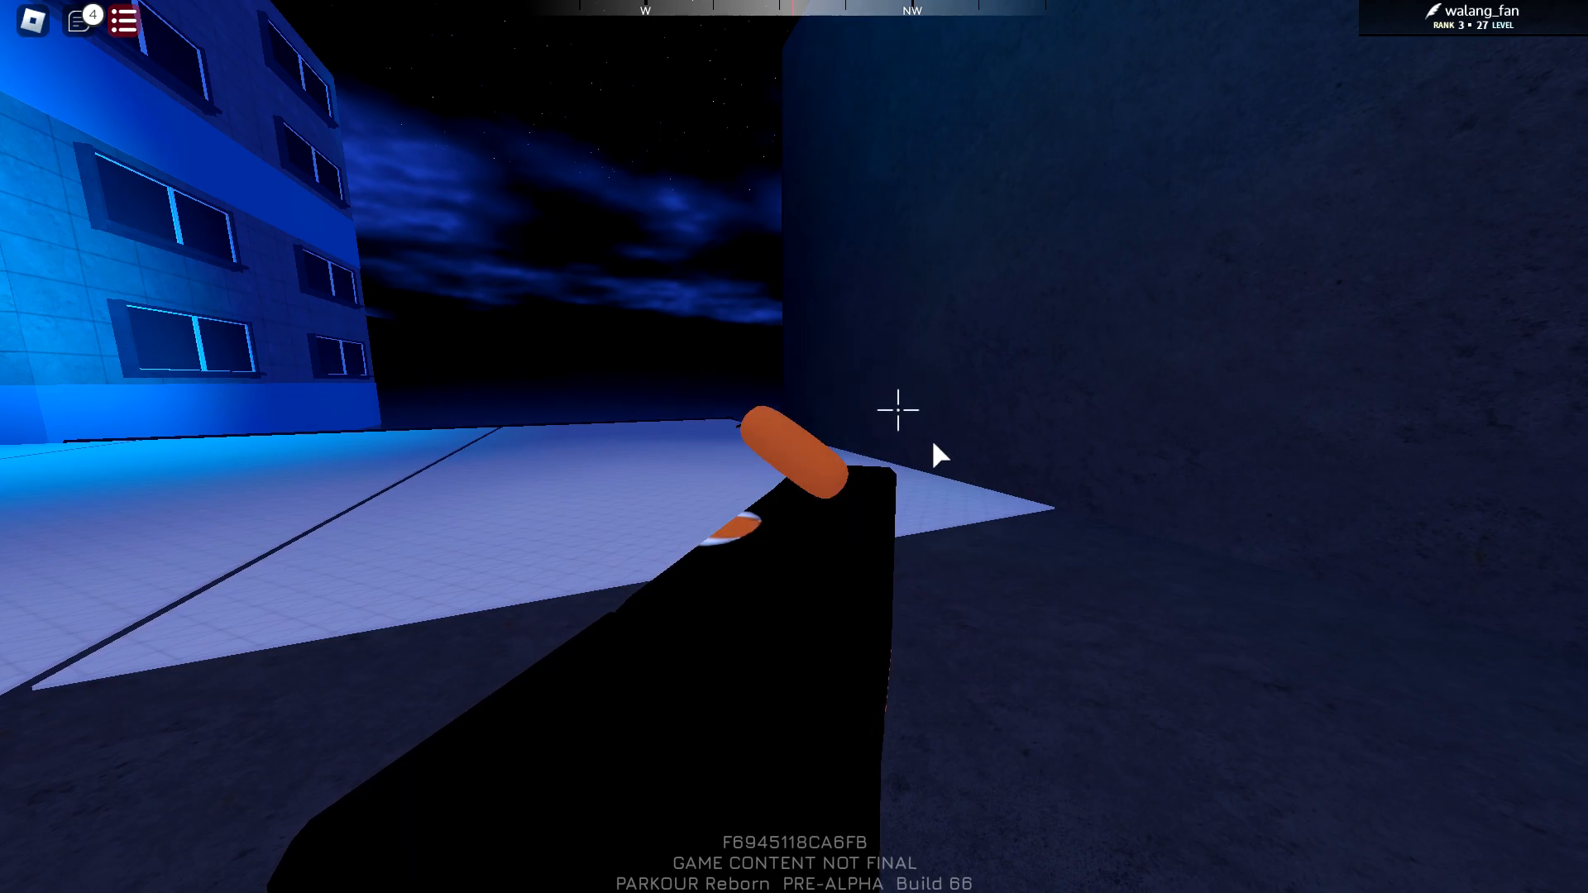
key(Escape)
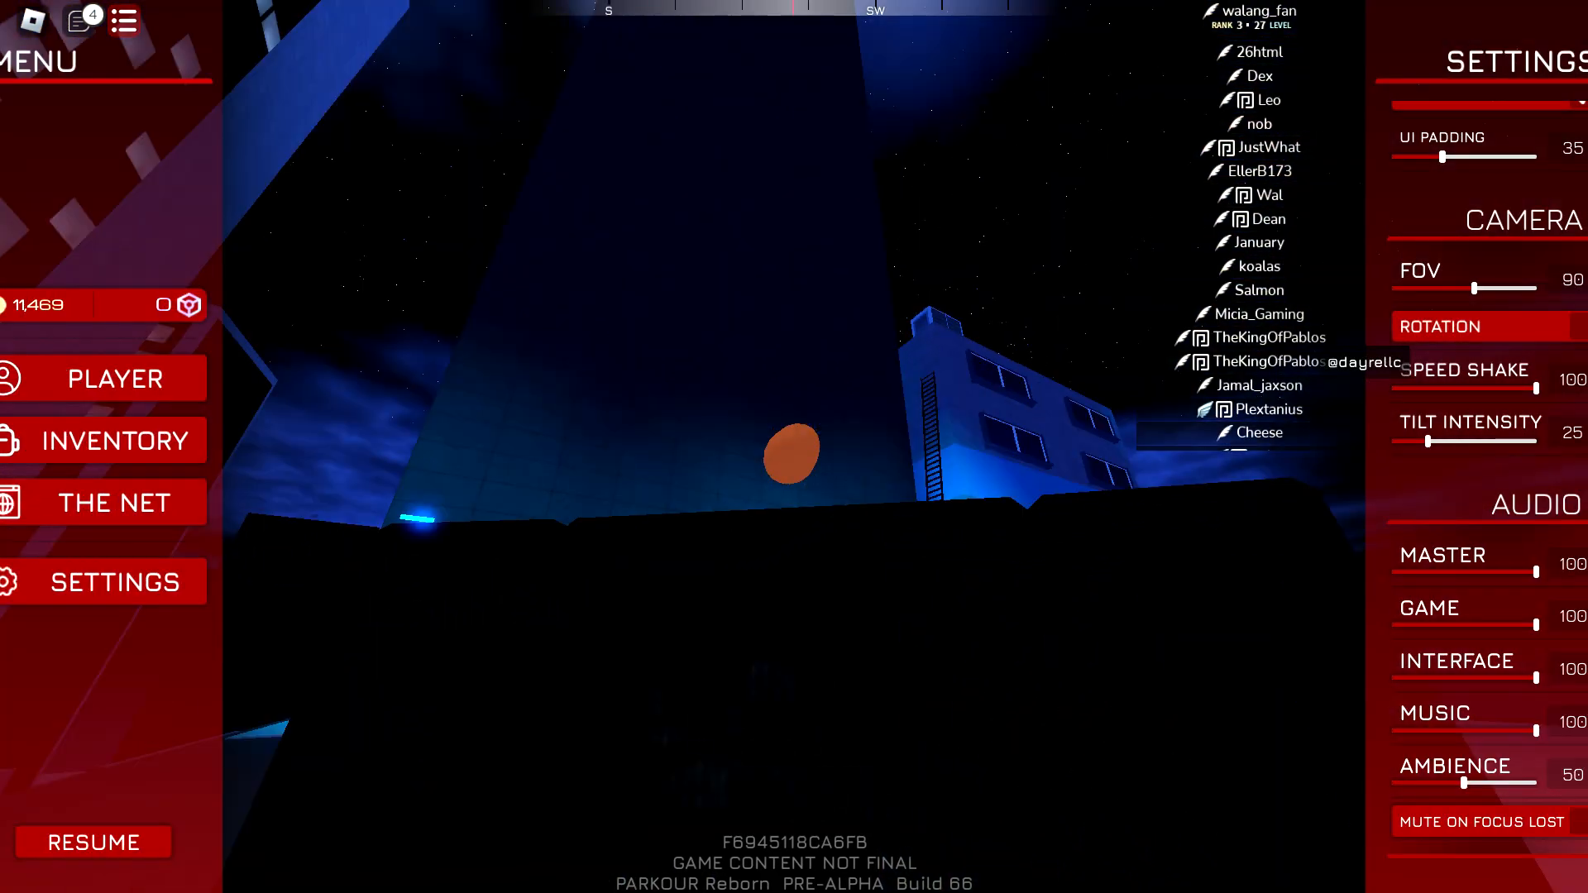
click(93, 842)
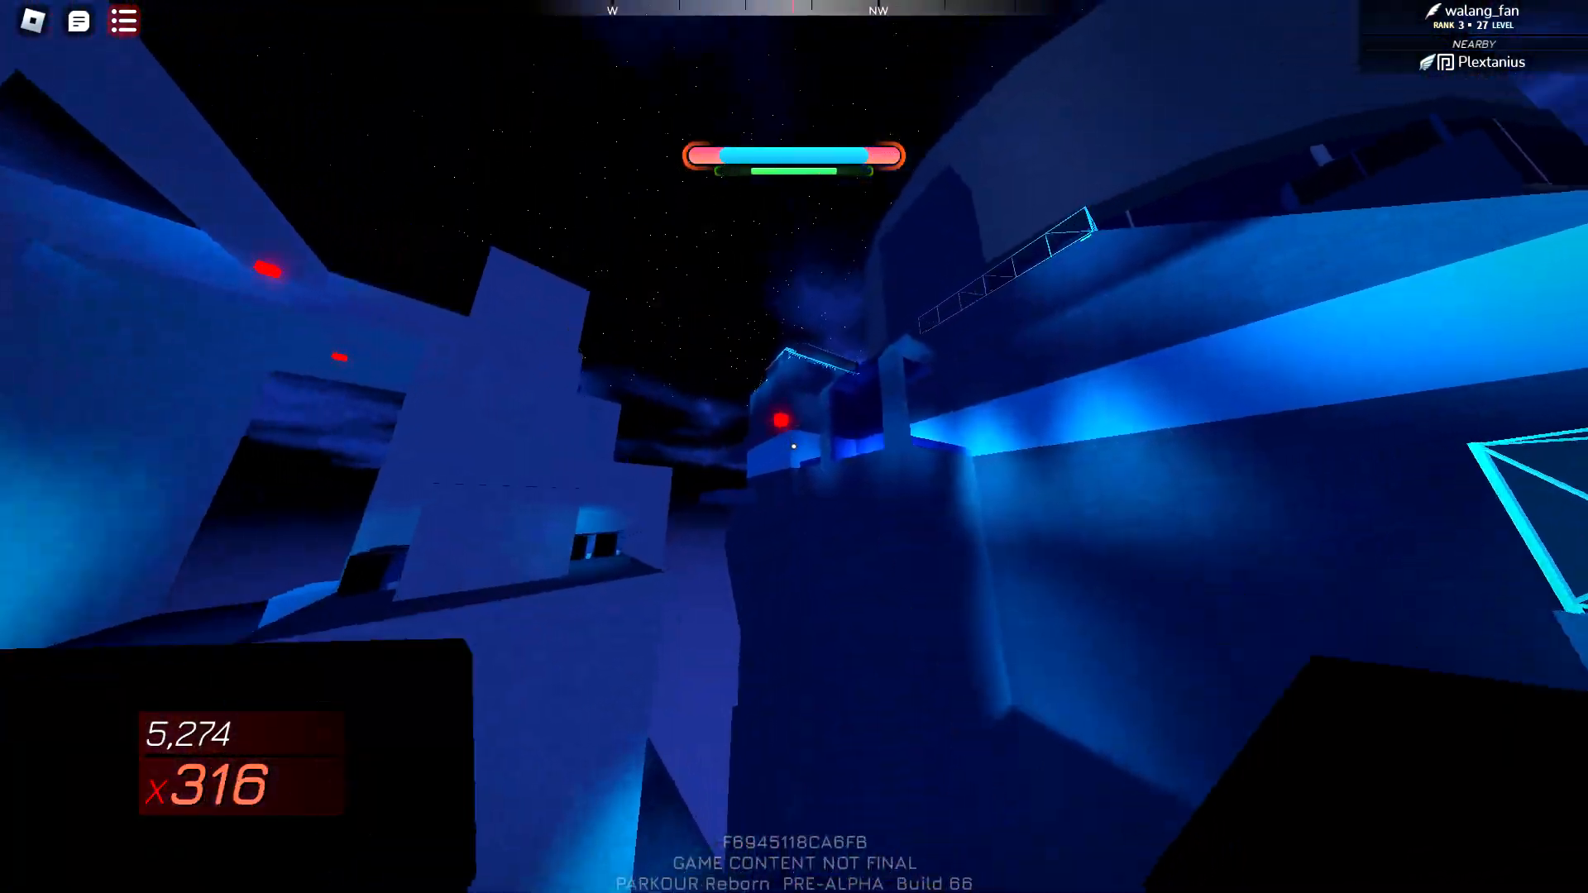
mouse_move(794, 447)
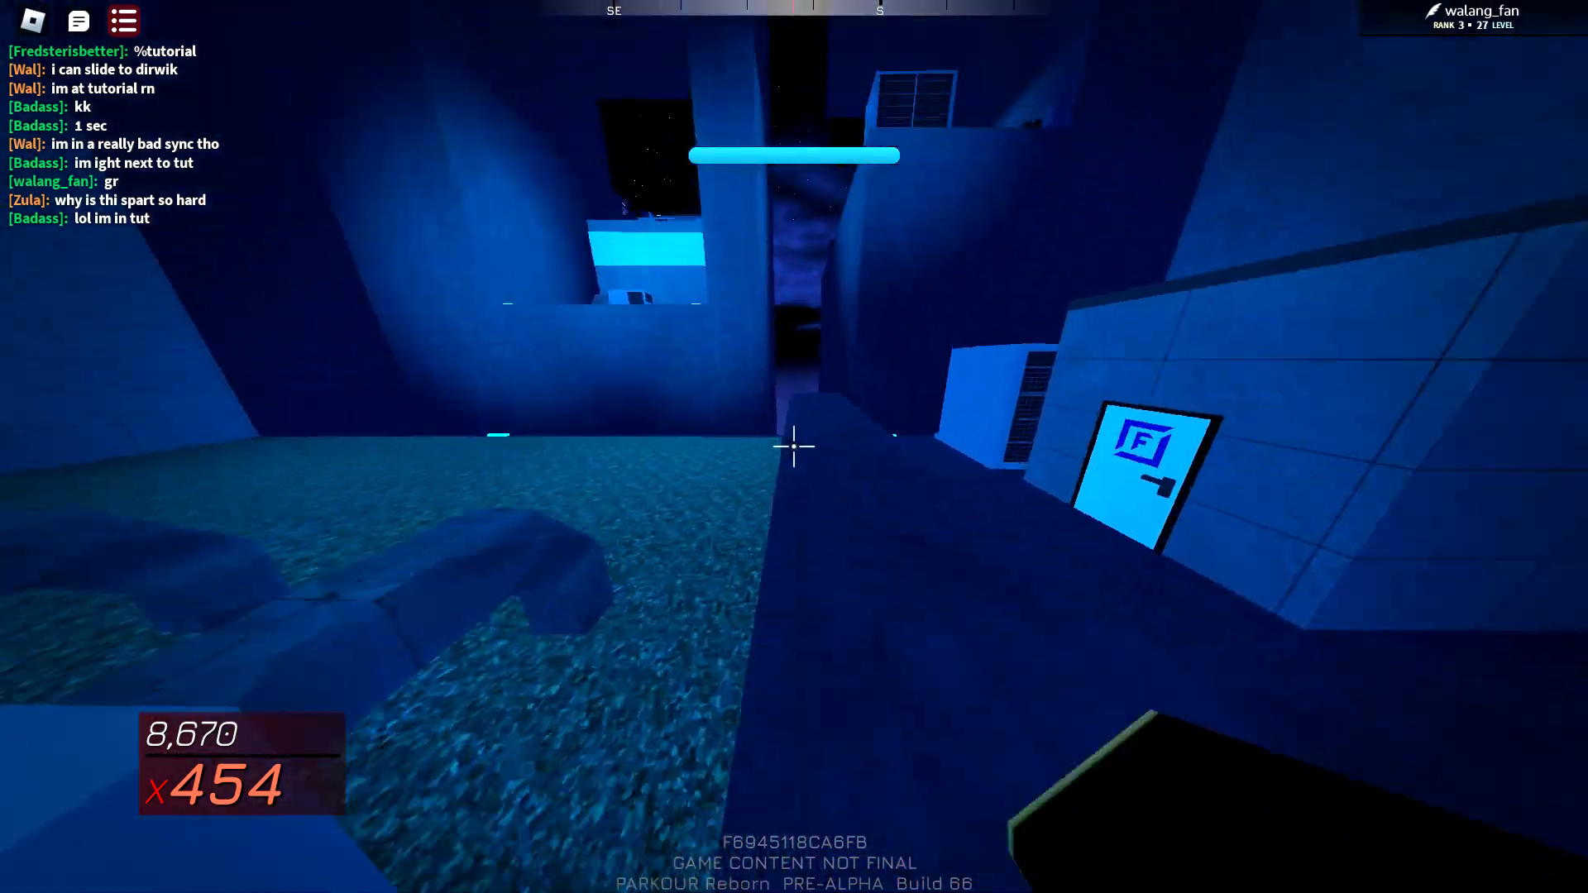
mouse_move(794, 445)
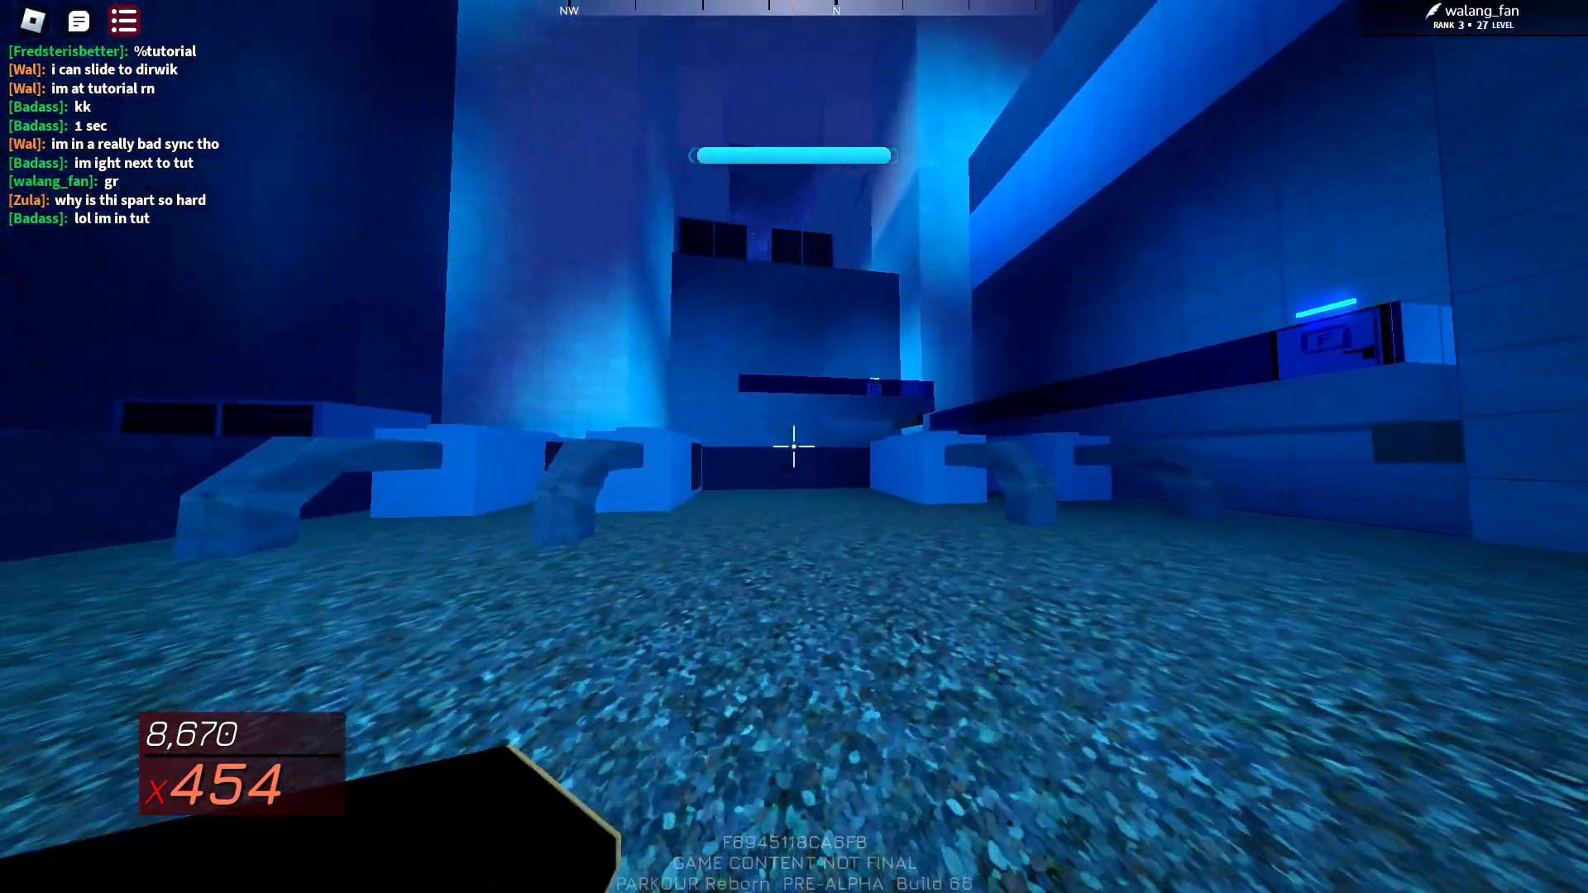